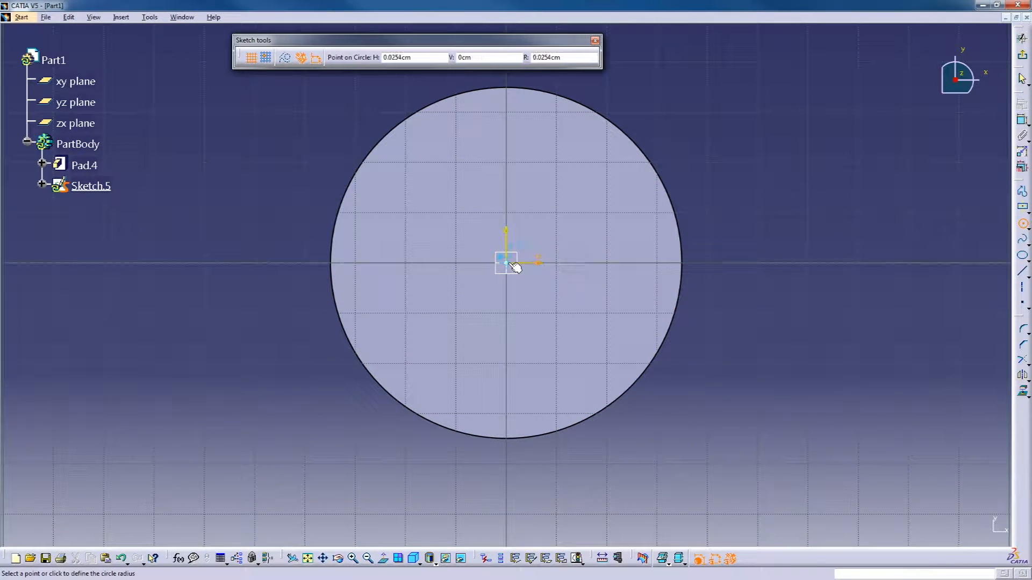
# - Exit the Sketcher workbench, leaving Sketch.5 as a circle on the cylinder's top face
pyautogui.click(505, 263)
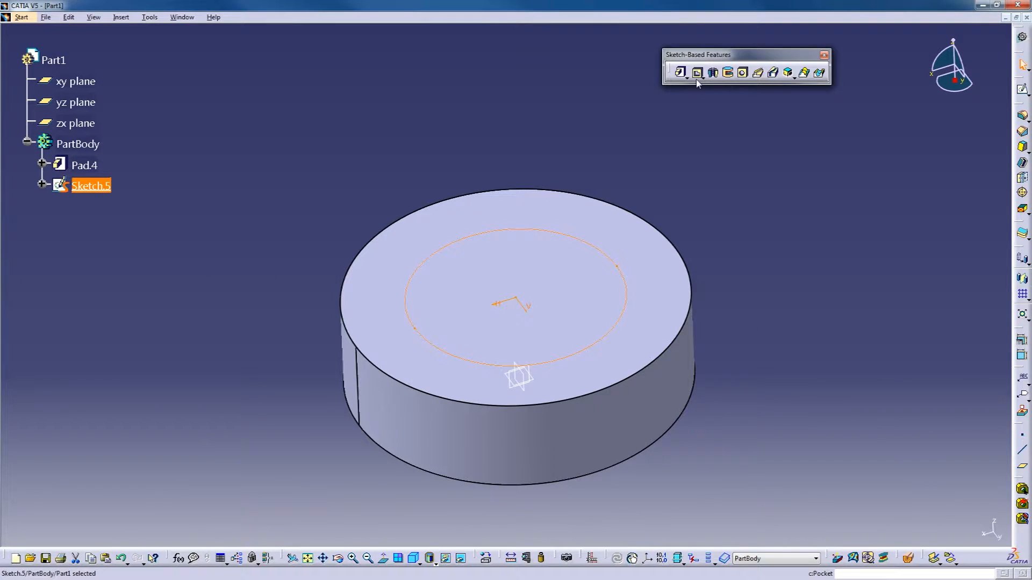
# - Cut Pocket.1 from Sketch.5 with a depth of 1 cm into the cylinder top
pyautogui.click(697, 72)
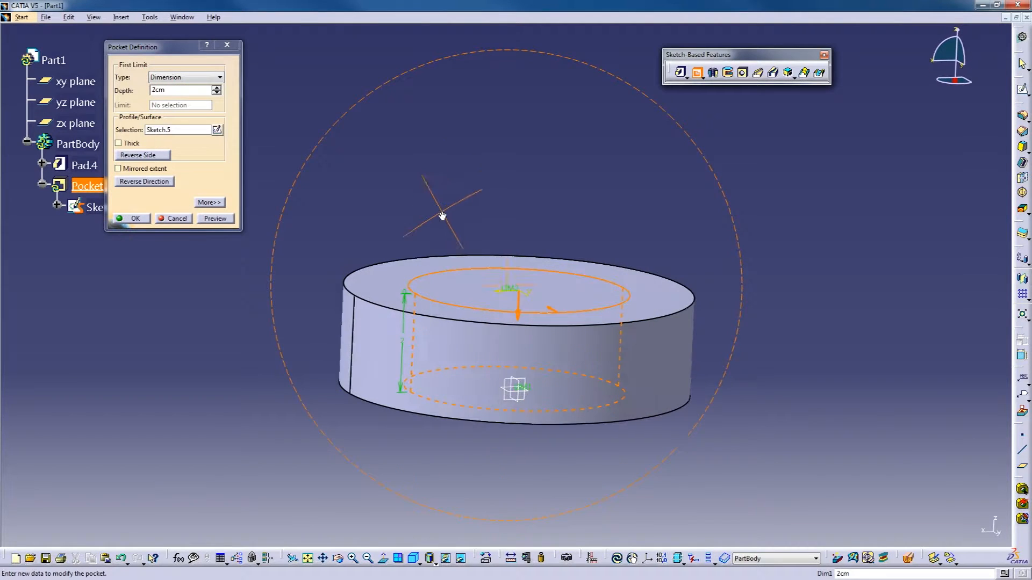
pyautogui.write('1')
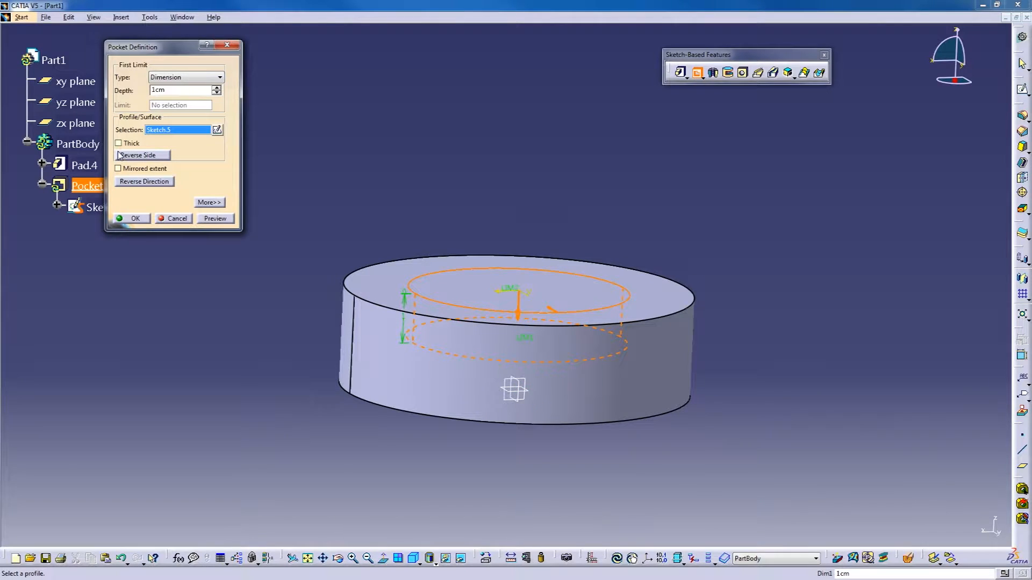
pyautogui.click(132, 218)
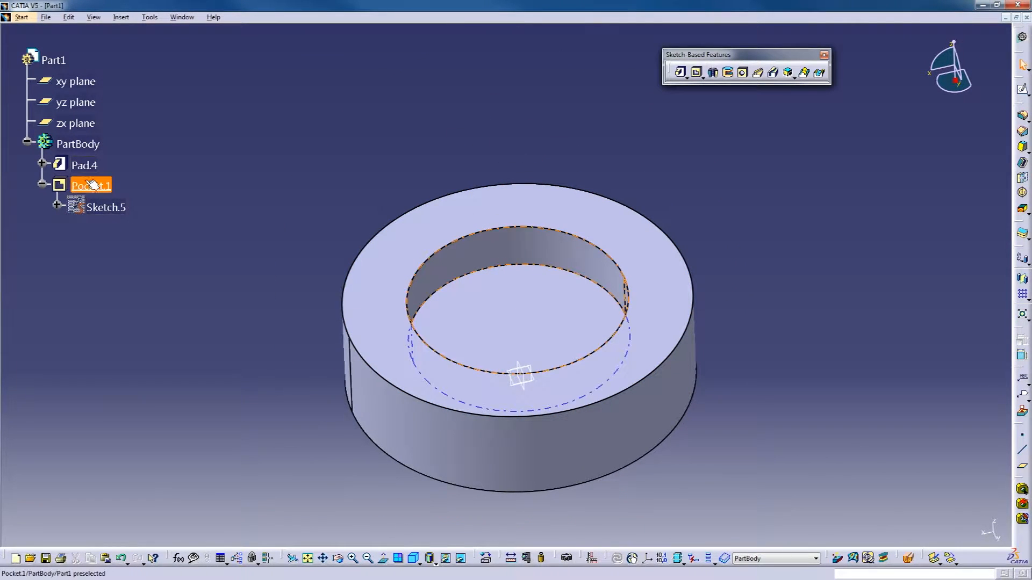
# - Make Pocket.1 a Thick pocket with Thickness1 of 0.2 cm, leaving a narrow ring groove
pyautogui.doubleClick(90, 185)
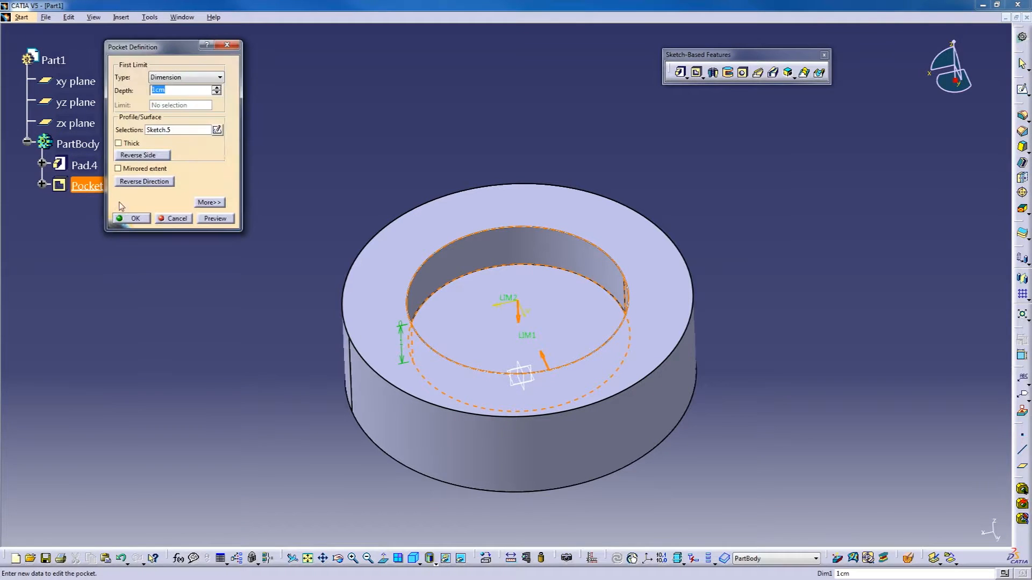
pyautogui.click(208, 202)
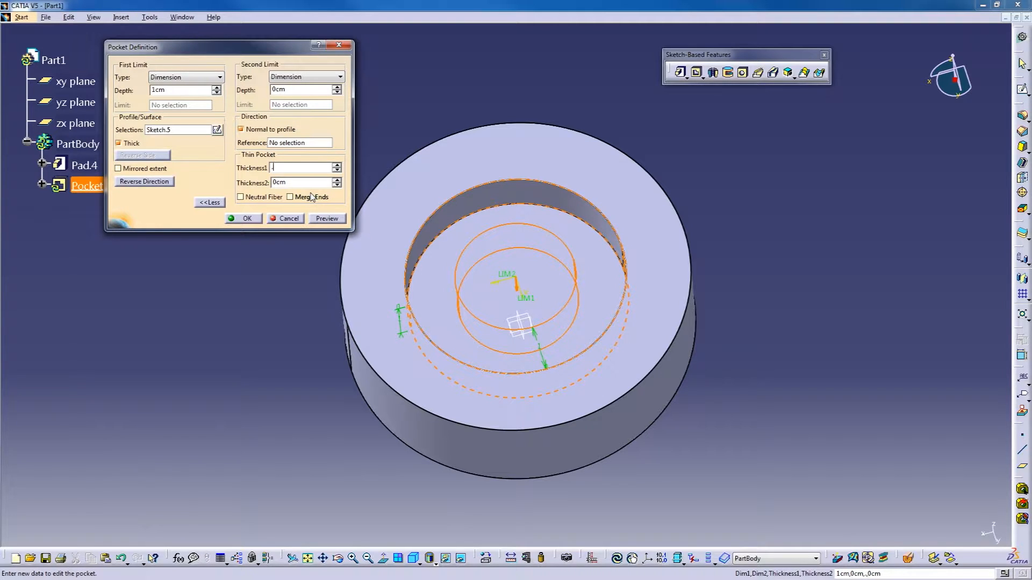
pyautogui.write('2cm')
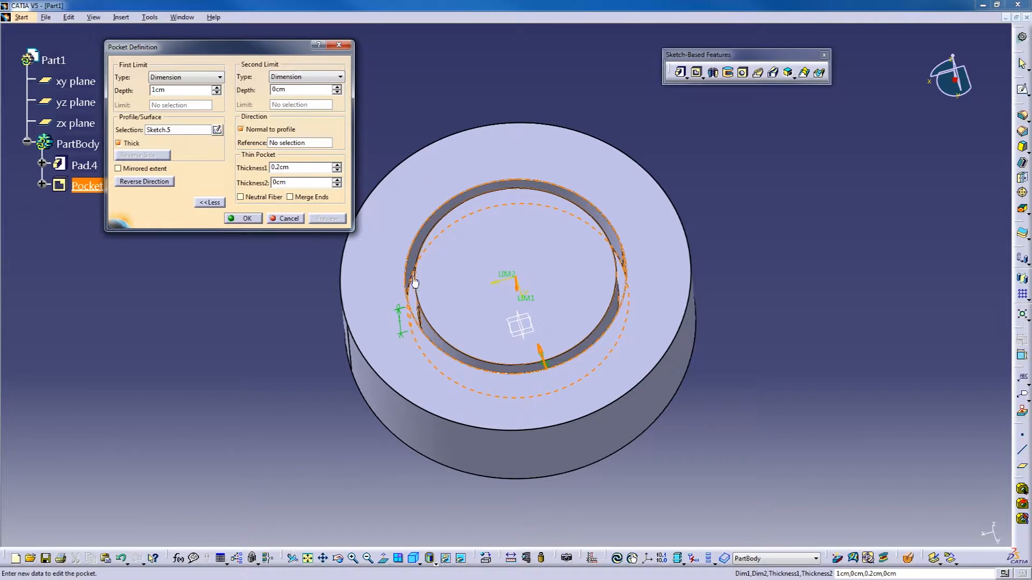
pyautogui.click(247, 218)
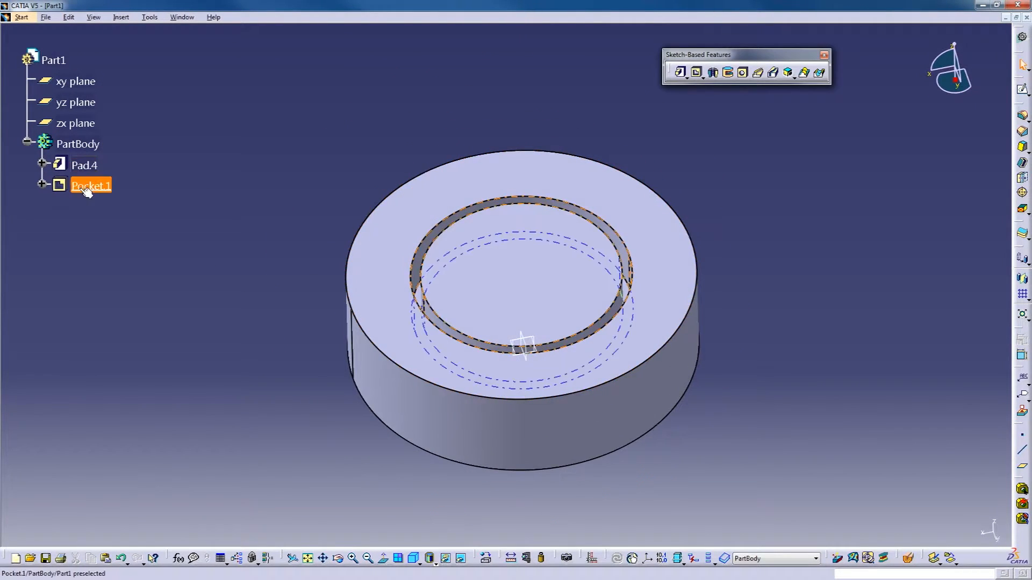
# - Give Pocket.1 a Thickness2 of 0.1 cm to widen the ring groove
pyautogui.doubleClick(91, 184)
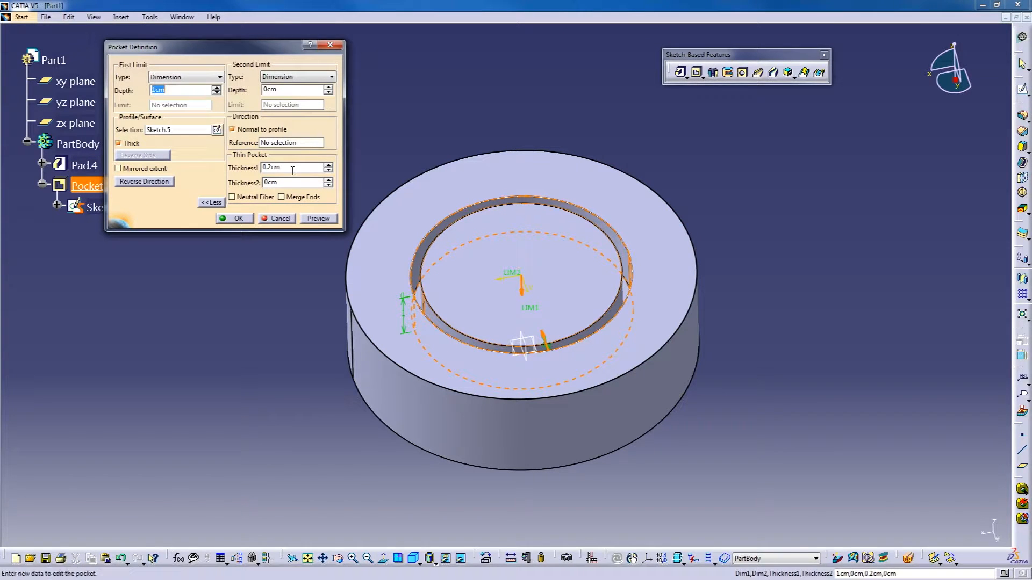
pyautogui.click(297, 183)
pyautogui.write('0.1')
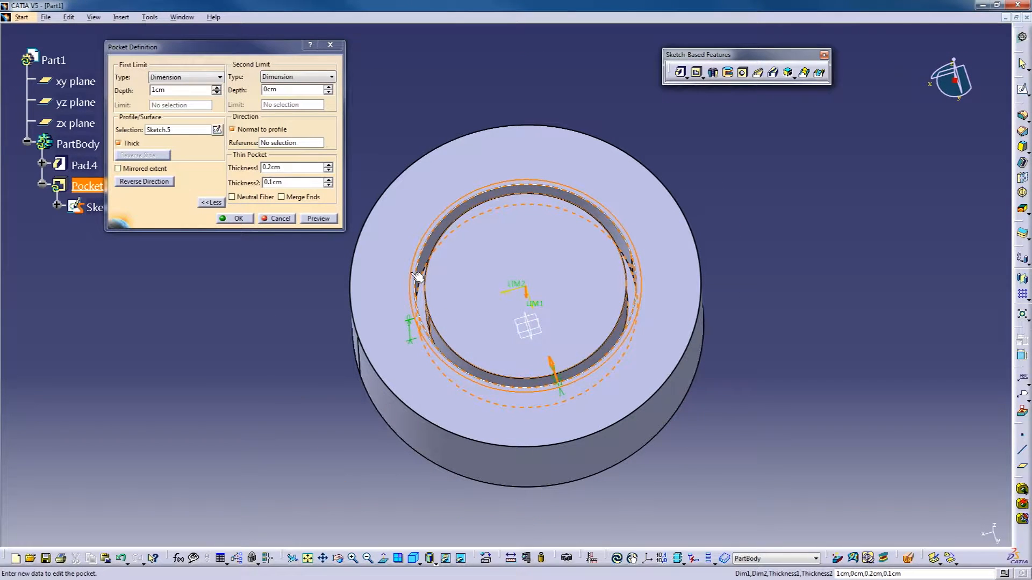
pyautogui.click(236, 218)
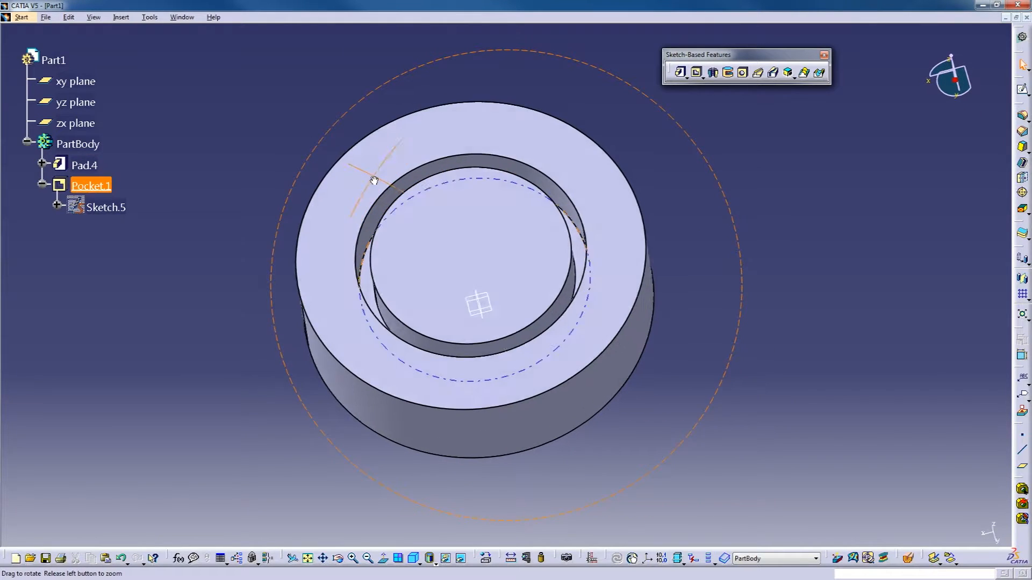
# - Enable Neutral Fiber on Pocket.1 with Thickness1 of 1 cm, then reopen its definition
pyautogui.doubleClick(91, 185)
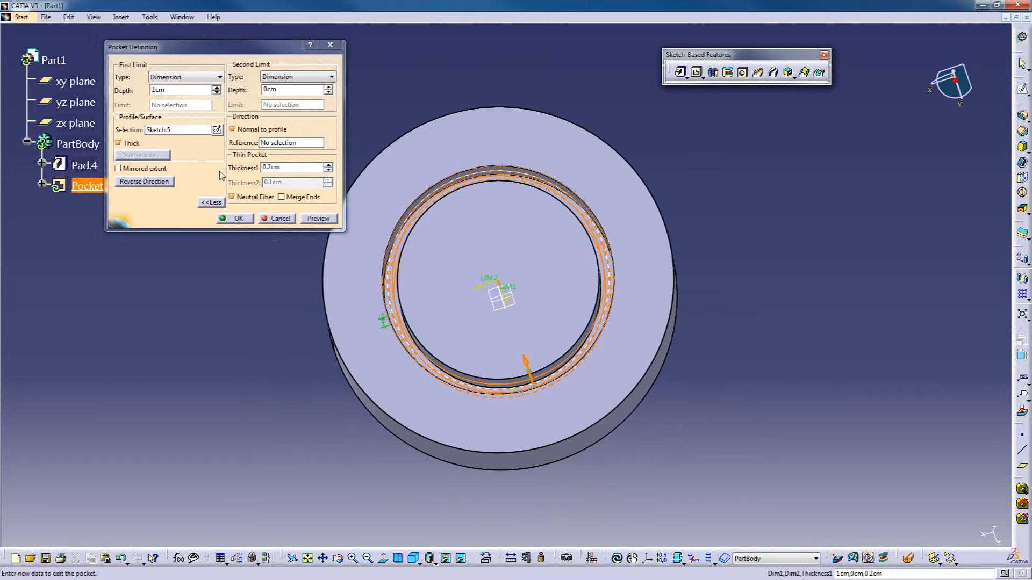
pyautogui.write('1cm')
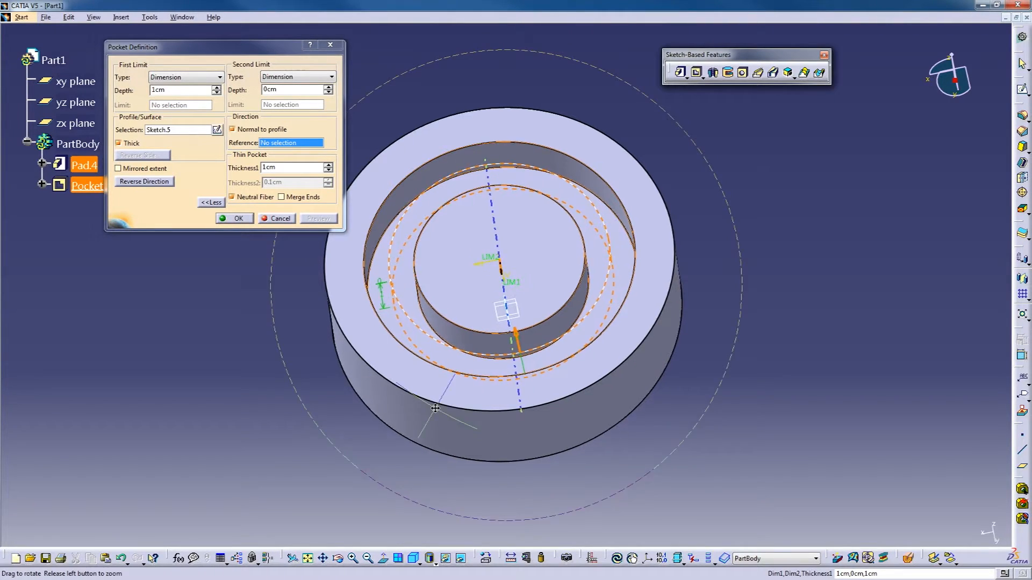
pyautogui.moveTo(436, 408); pyautogui.dragTo(500, 333)
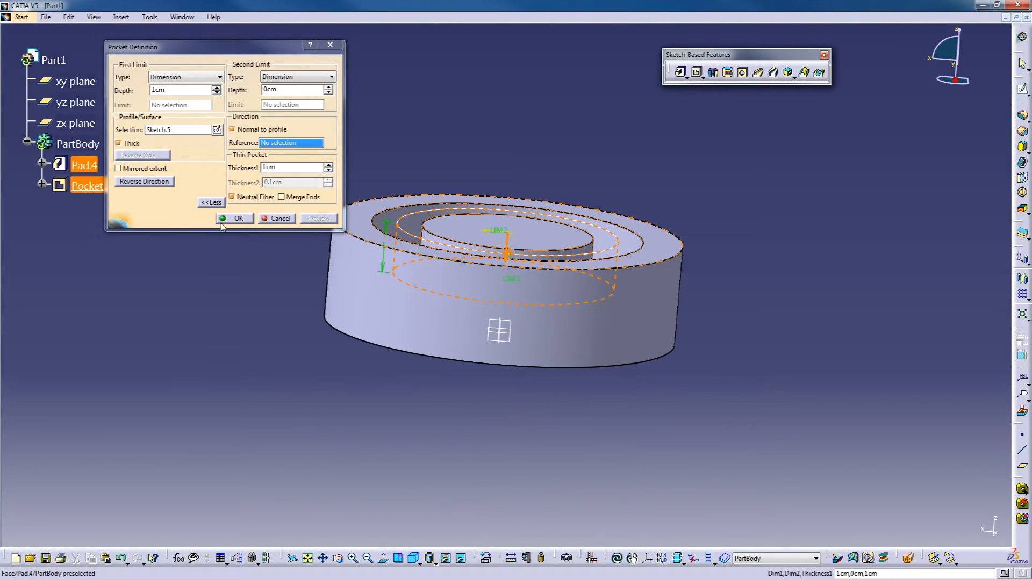
pyautogui.click(239, 218)
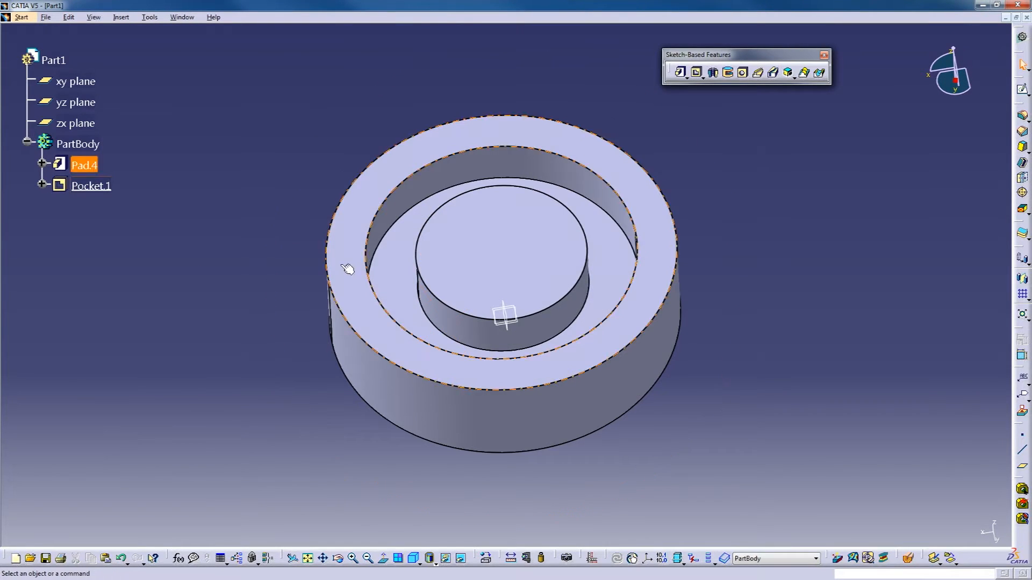
pyautogui.doubleClick(91, 186)
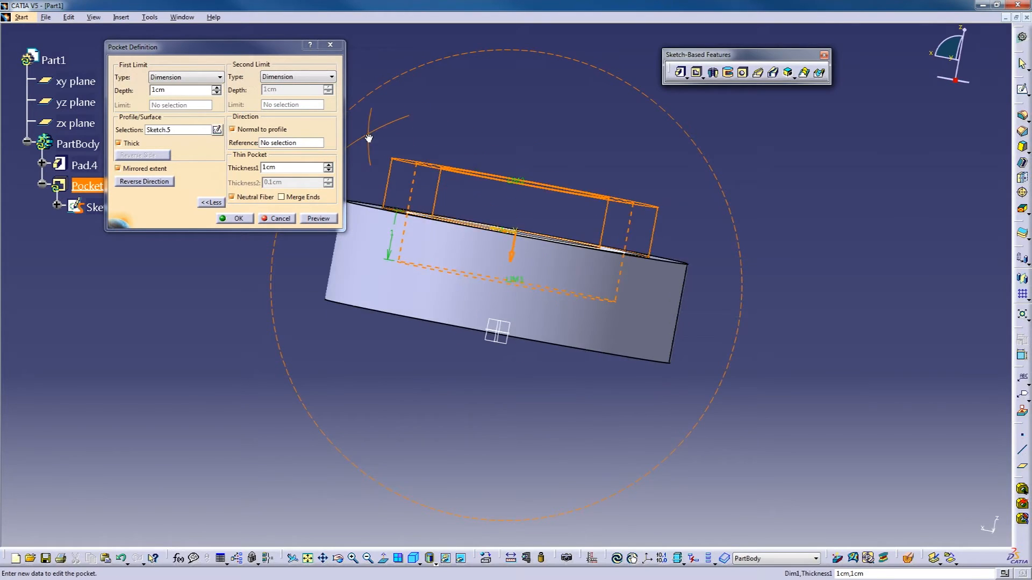
# - Apply Mirrored extent to Pocket.1, then review its definition and confirm without changes
pyautogui.click(238, 219)
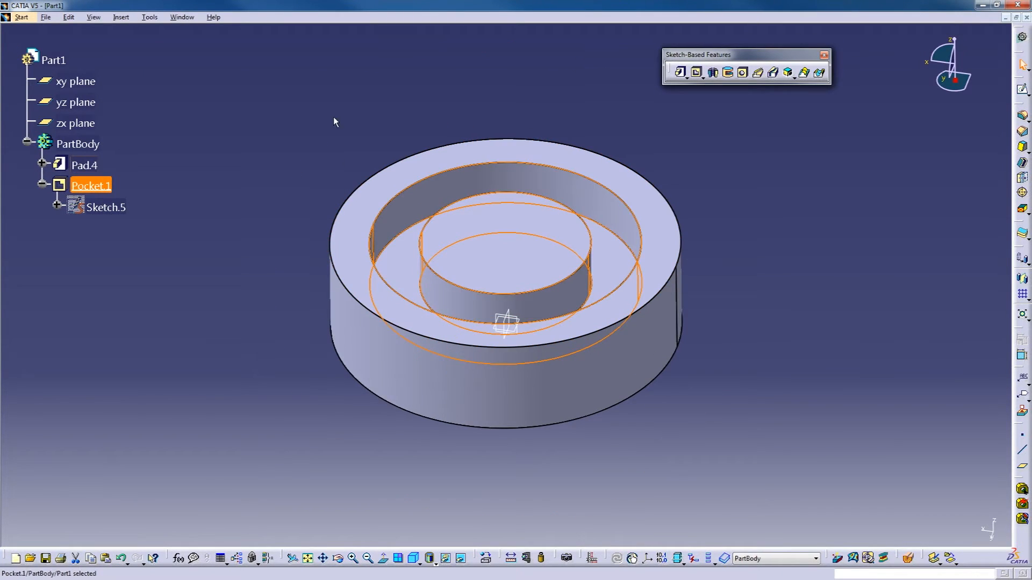
pyautogui.doubleClick(90, 185)
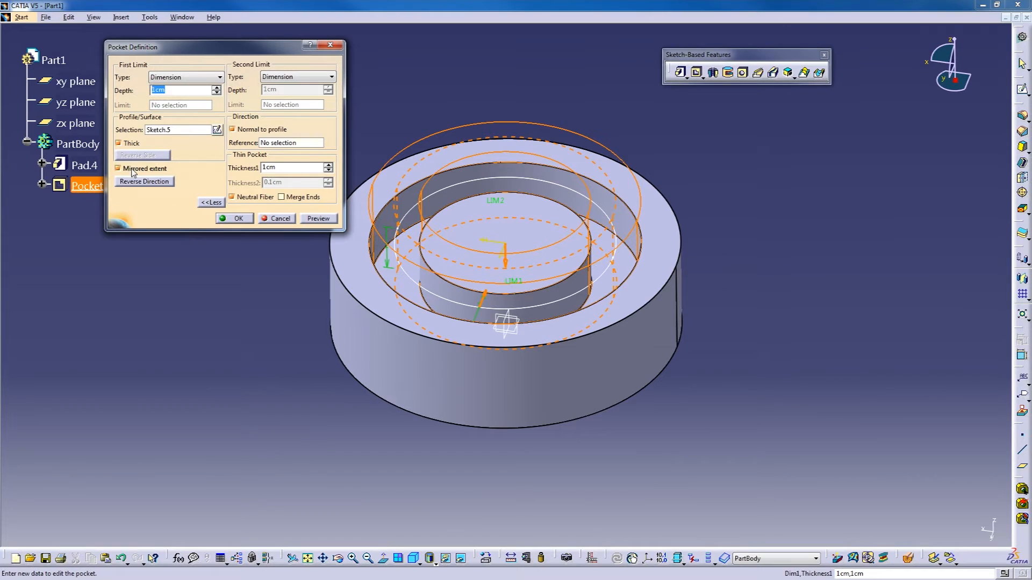
pyautogui.click(234, 218)
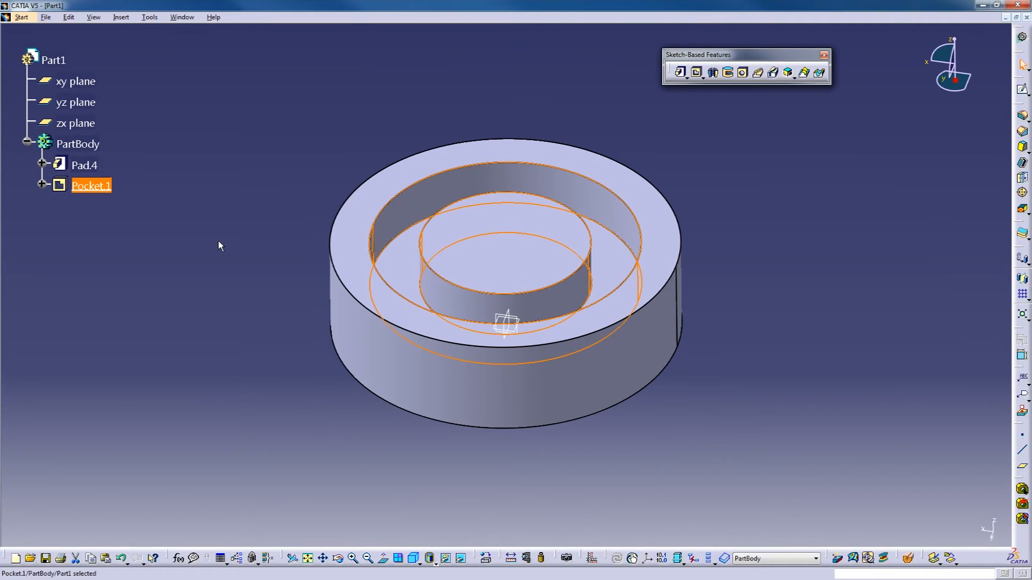